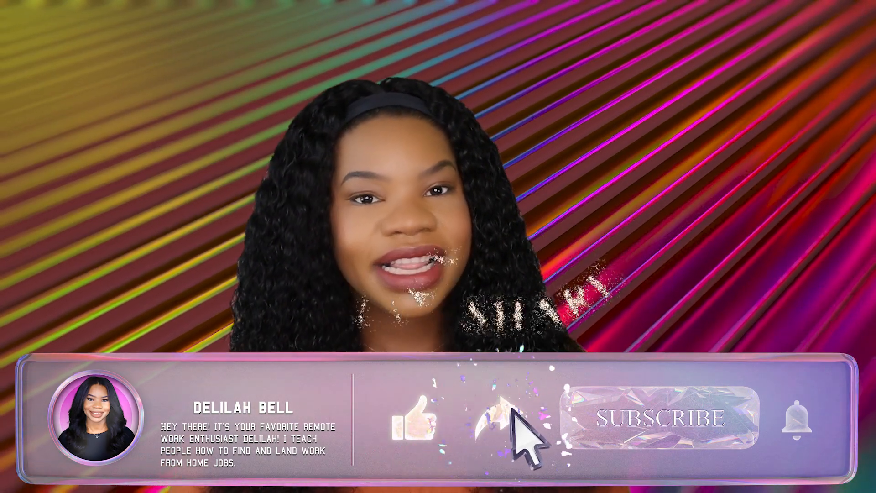
- Let the outro banner play until its Subscribe button turns into Subscribed
click(654, 419)
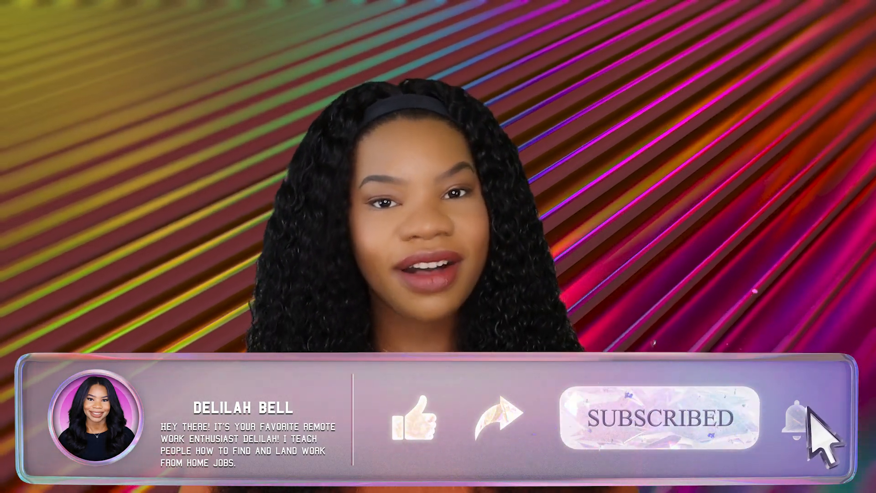